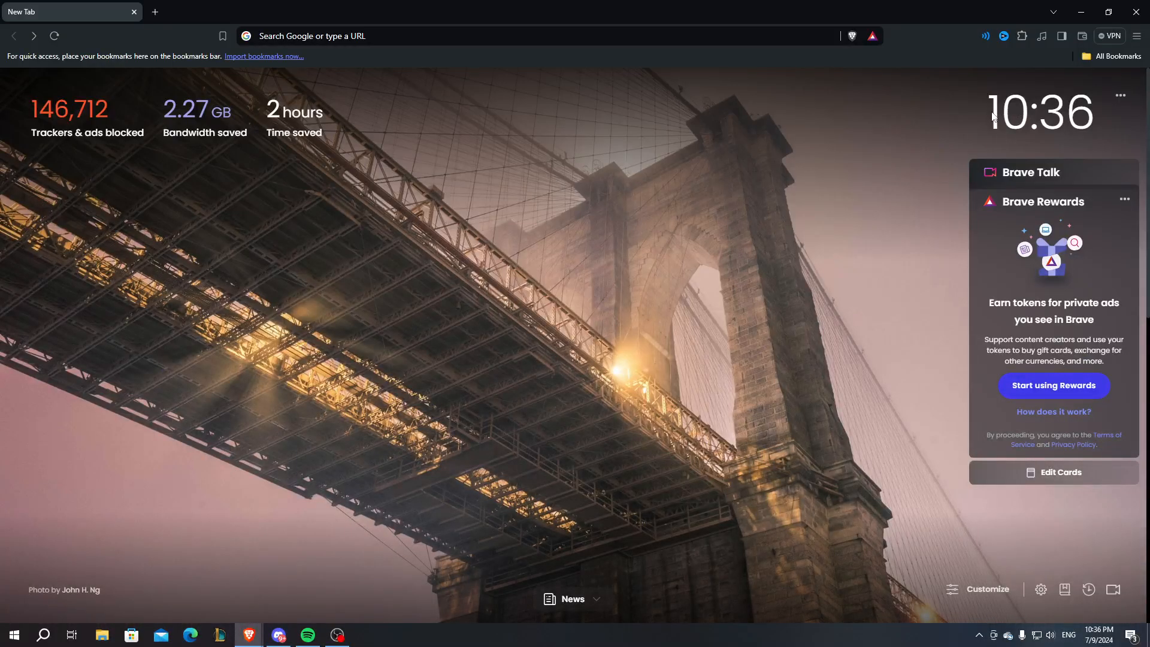
pyautogui.moveTo(542, 347)
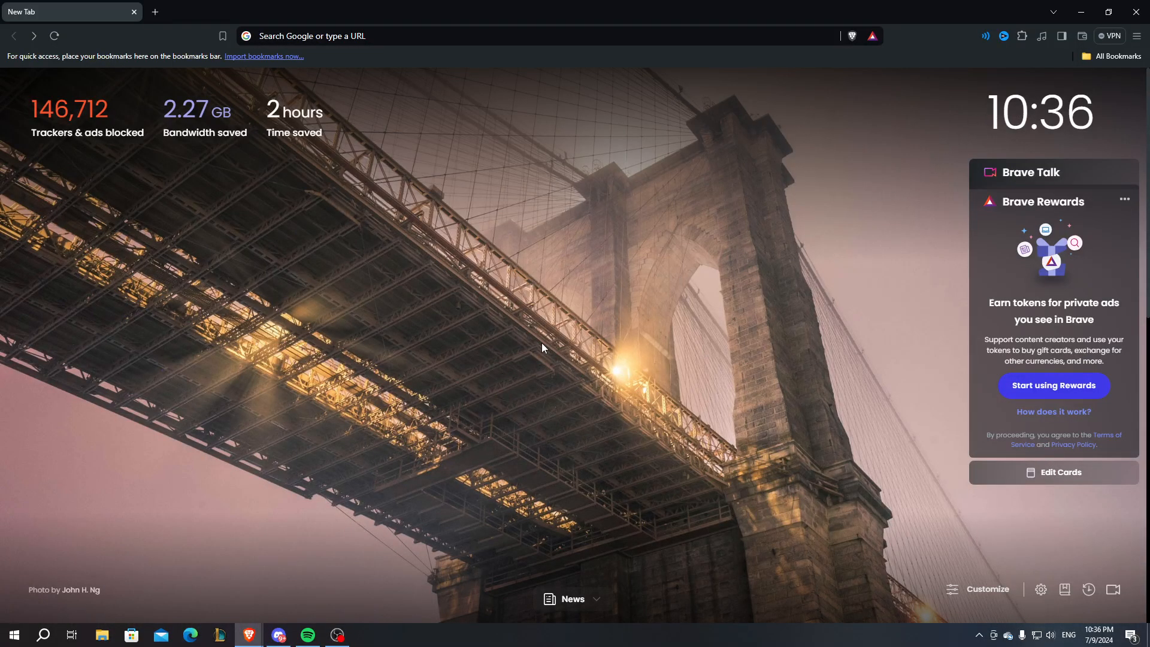
pyautogui.moveTo(595, 424)
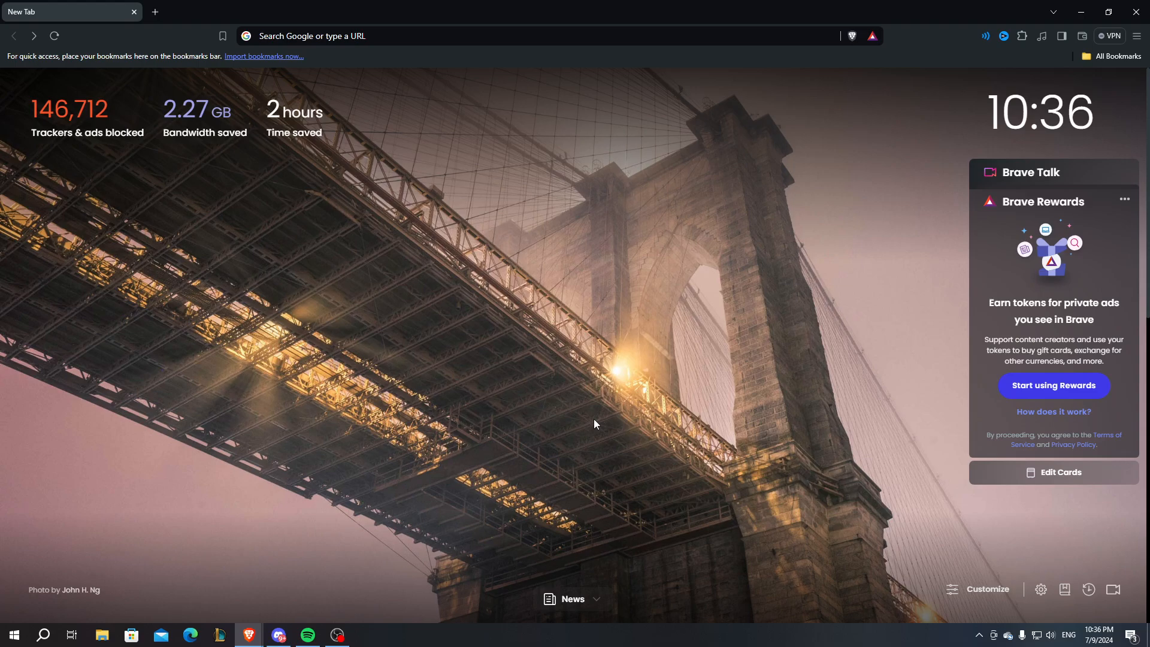
pyautogui.moveTo(923, 308)
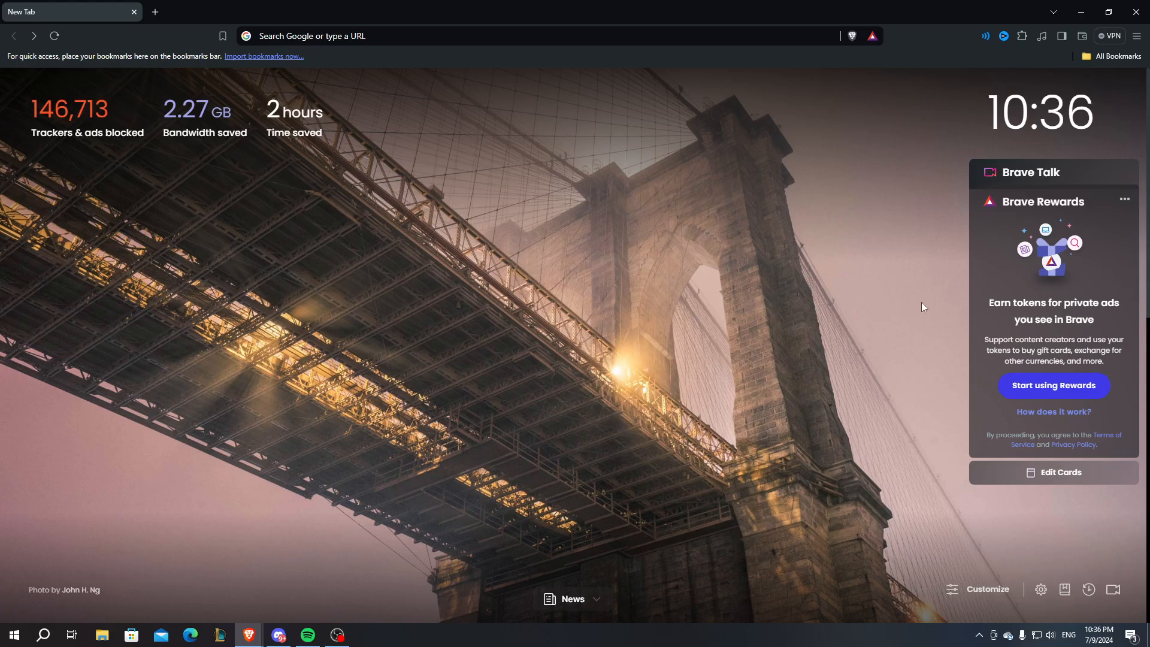
pyautogui.moveTo(1141, 46)
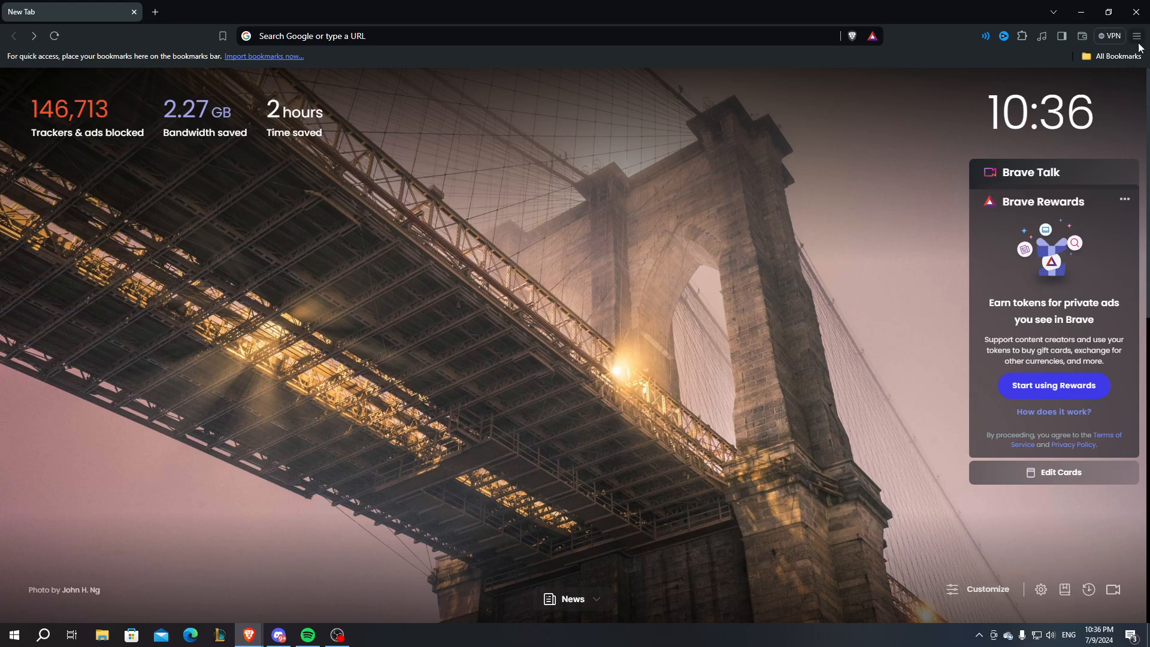
# - Reach Brave's Settings page at the Get started section from the main menu
pyautogui.click(1139, 35)
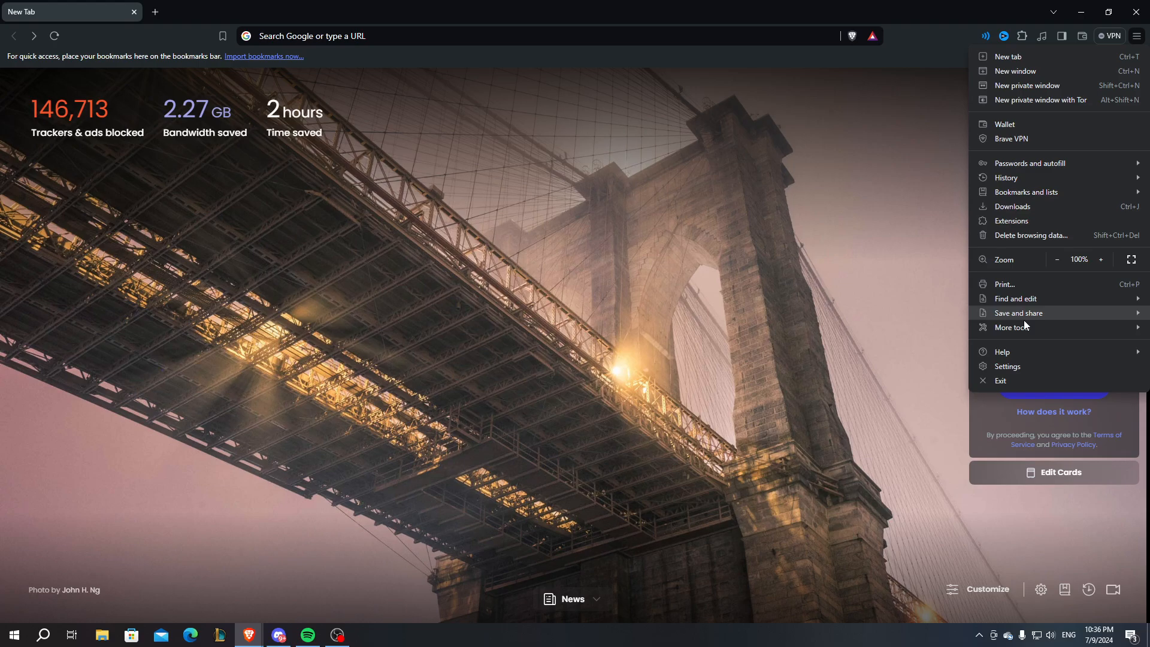
pyautogui.click(1007, 367)
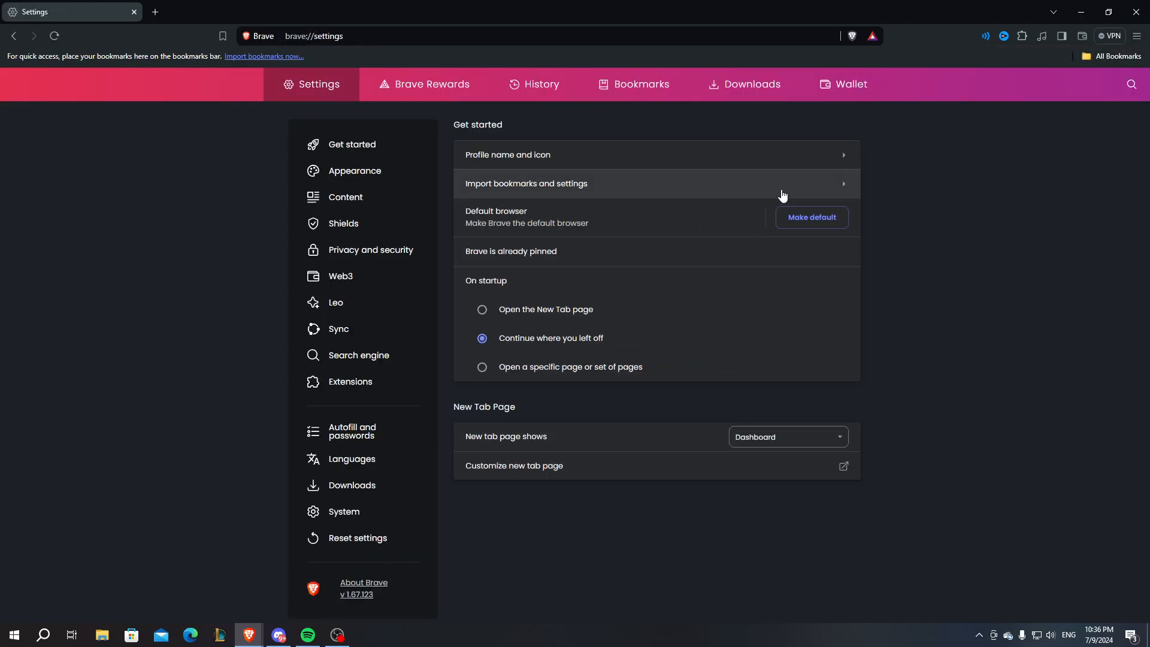
# - Show the Shields section with Standard tracker/ad blocking and third-party cookies blocked
pyautogui.click(342, 223)
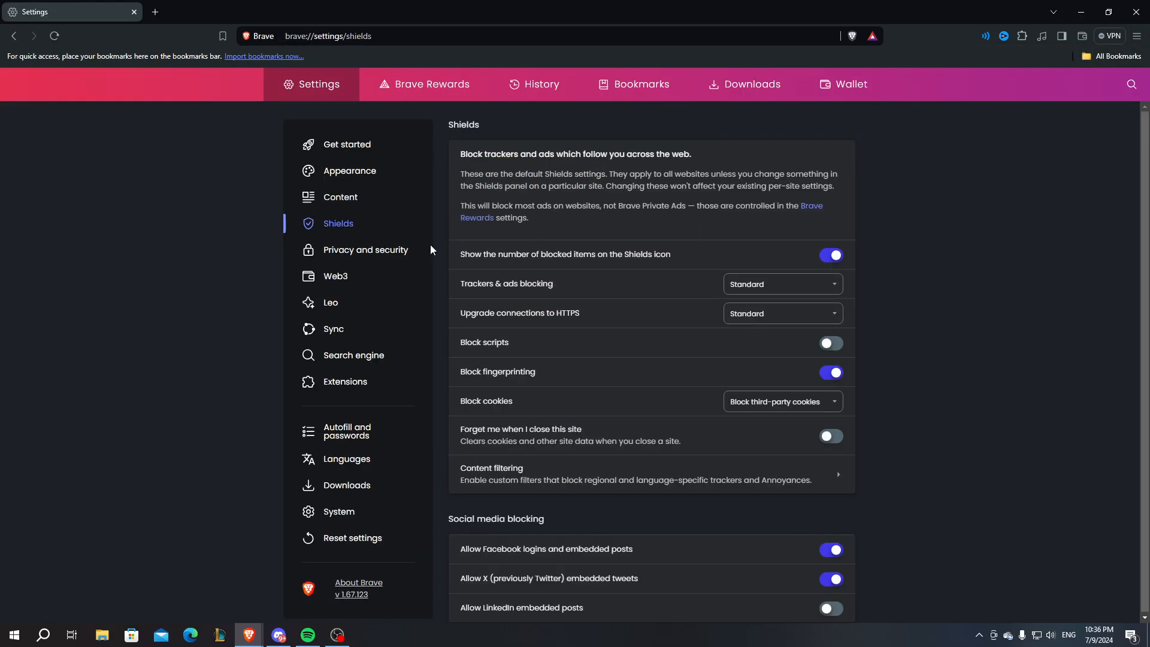
pyautogui.moveTo(365, 227)
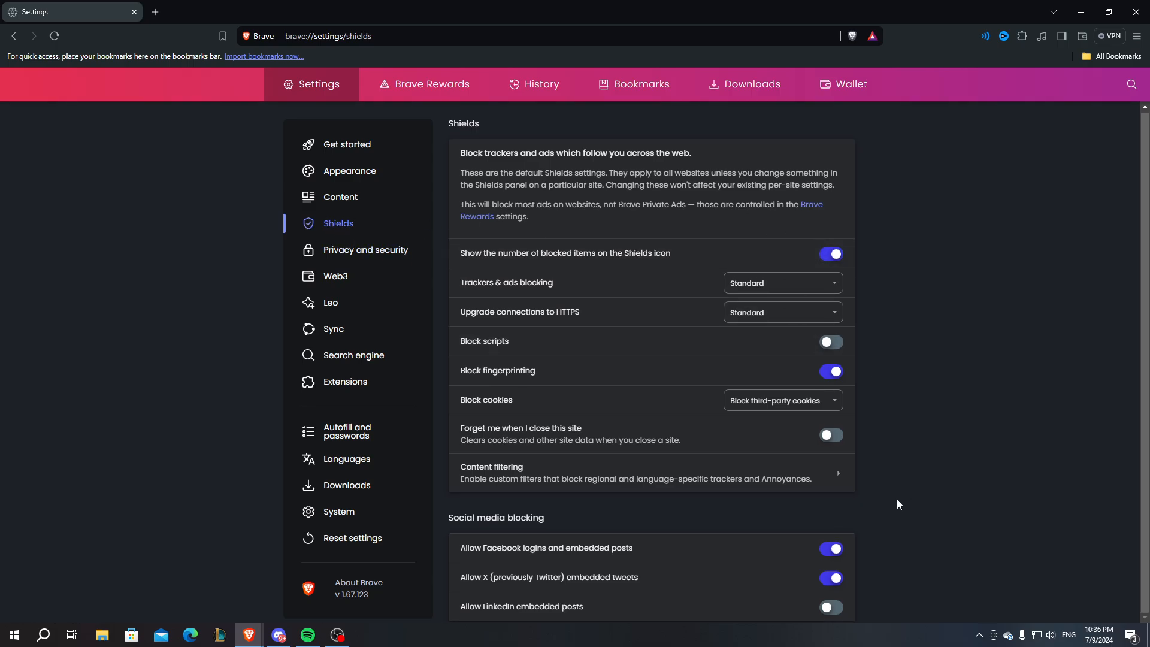
pyautogui.moveTo(754, 395)
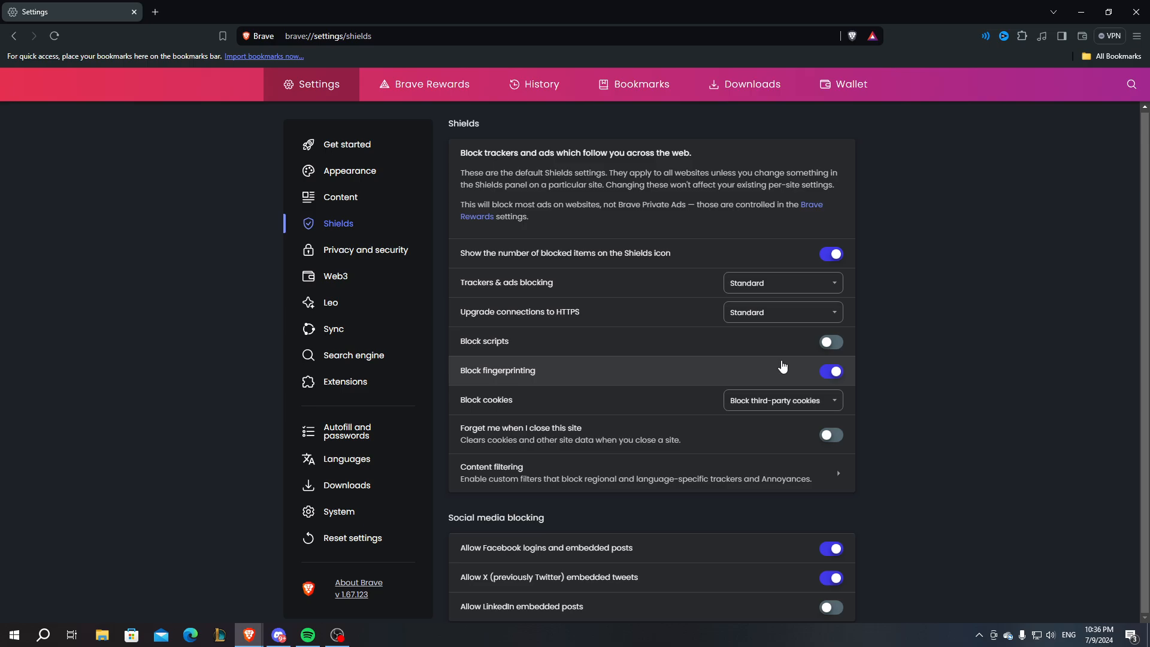
pyautogui.moveTo(642, 237)
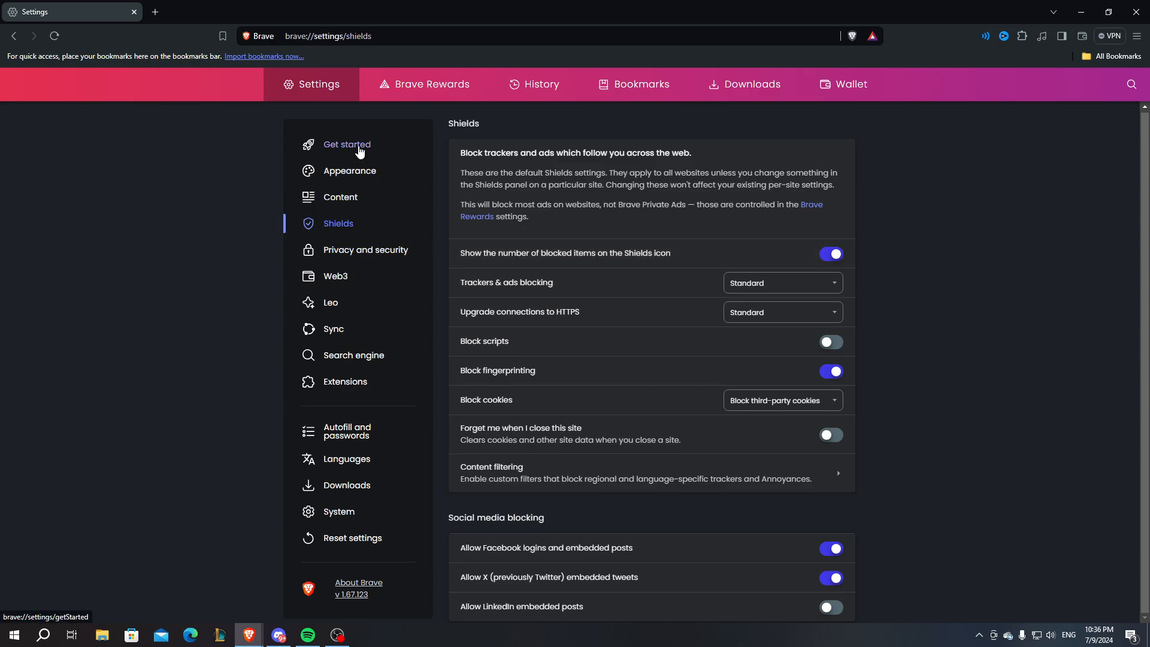
# - Show the Reset settings section offering to restore original defaults
pyautogui.click(352, 538)
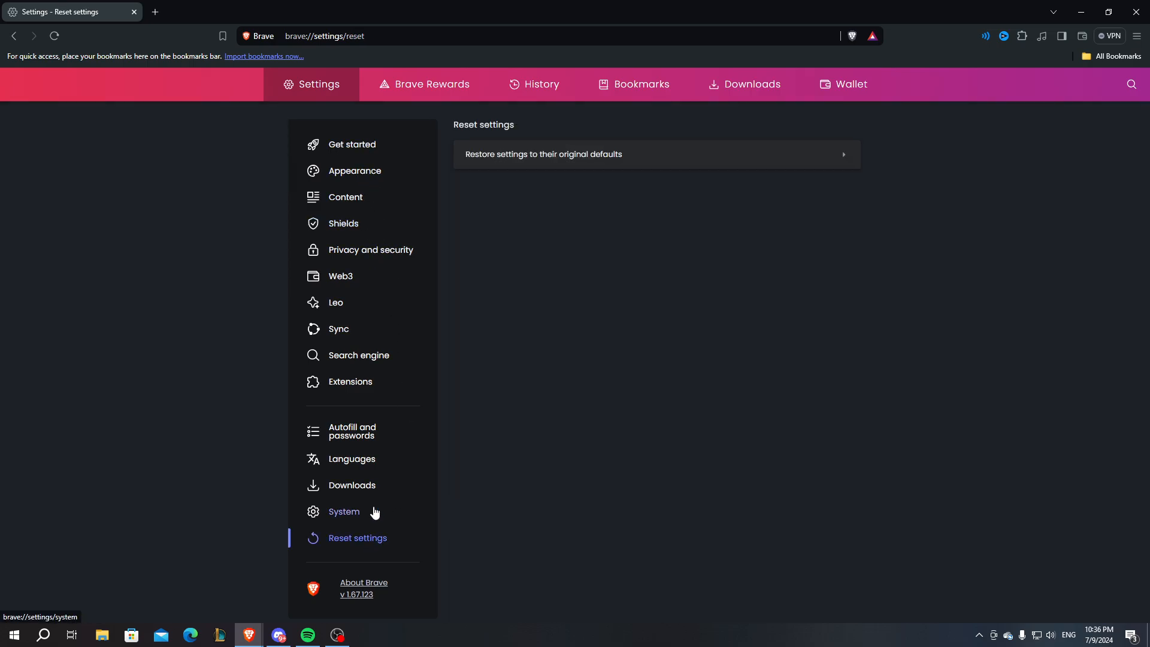
pyautogui.moveTo(505, 457)
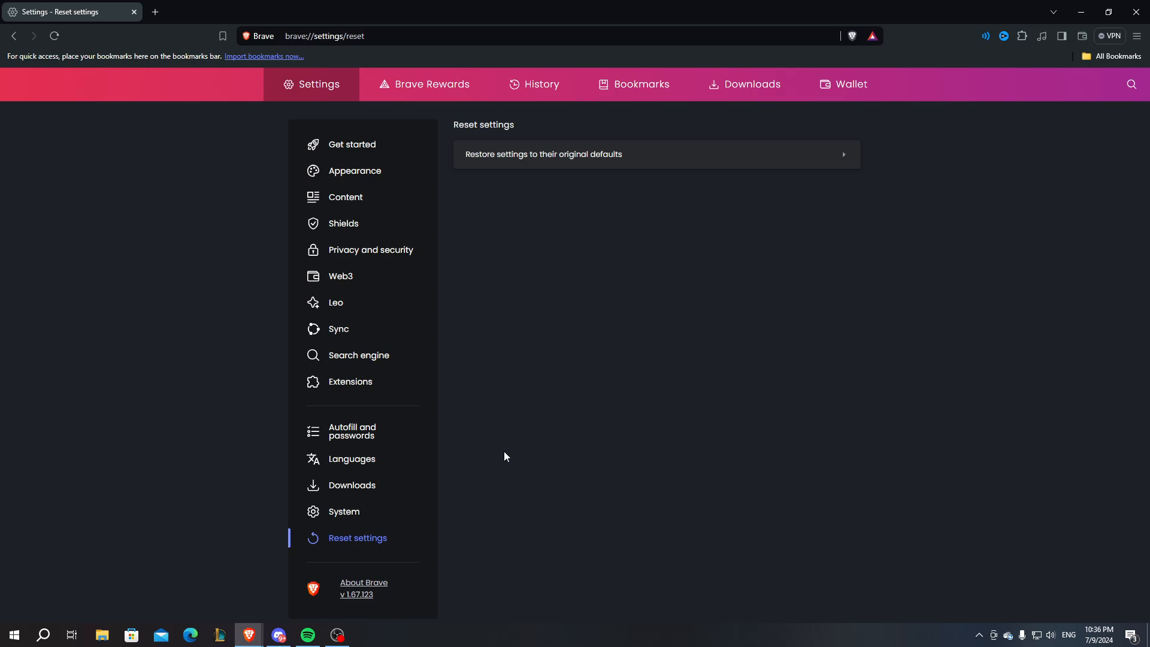
pyautogui.moveTo(597, 224)
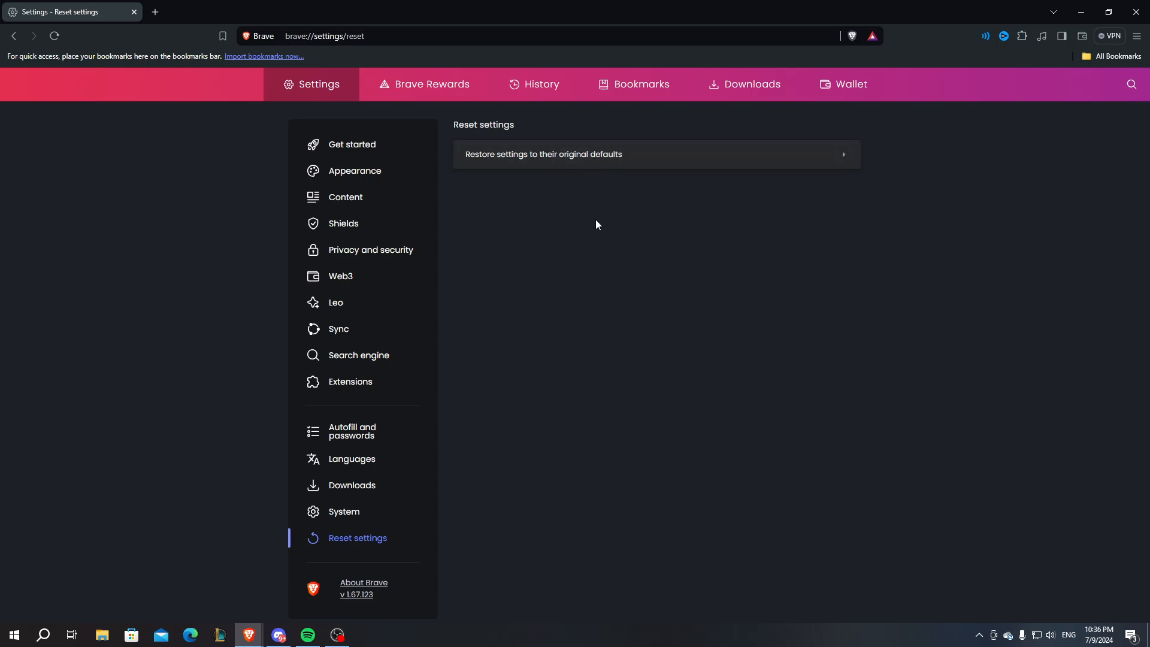
pyautogui.moveTo(512, 427)
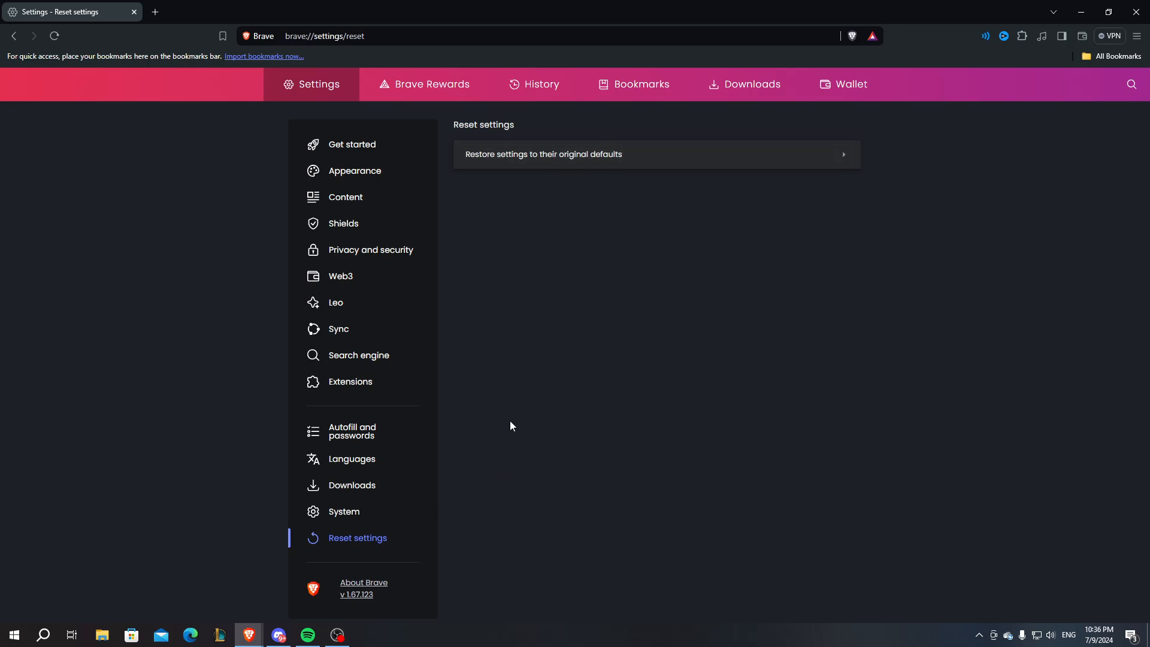
# - Show About Brave confirming version 1.67.123 (Chromium 126, 64-bit) is up to date
pyautogui.click(363, 587)
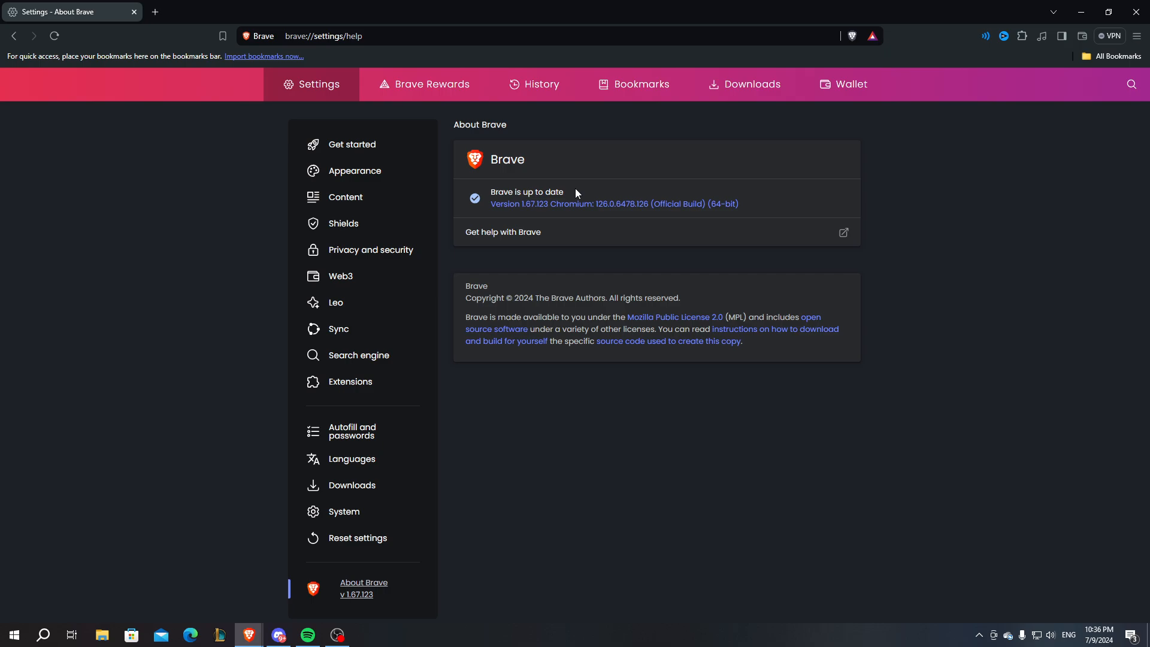
pyautogui.moveTo(528, 206)
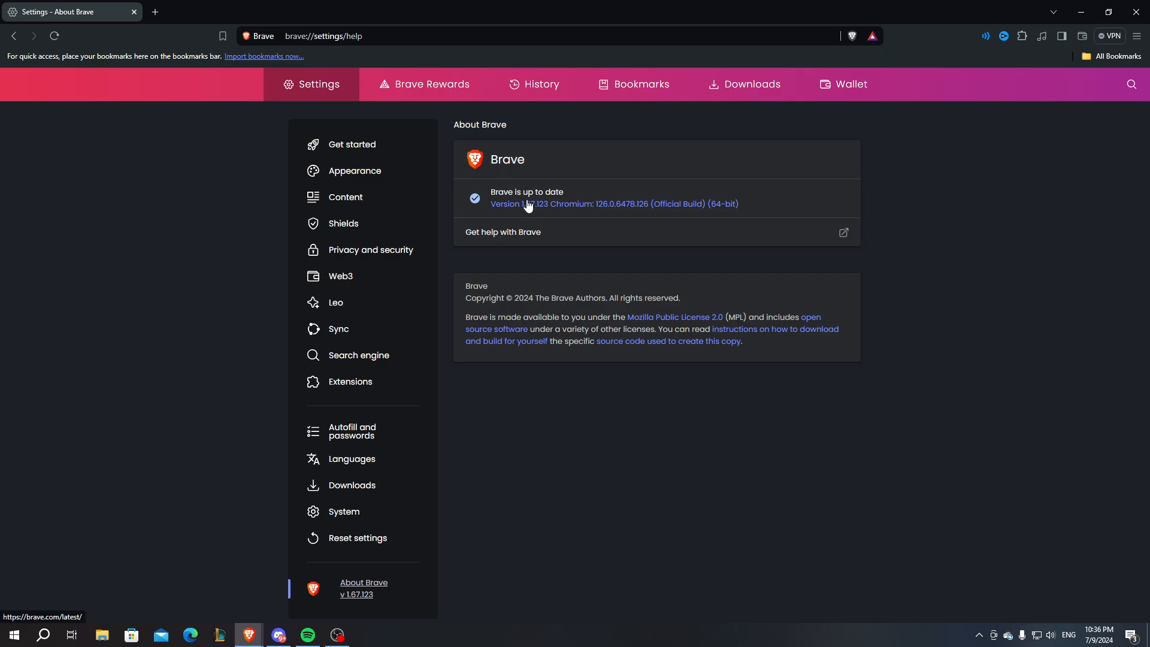
pyautogui.moveTo(849, 207)
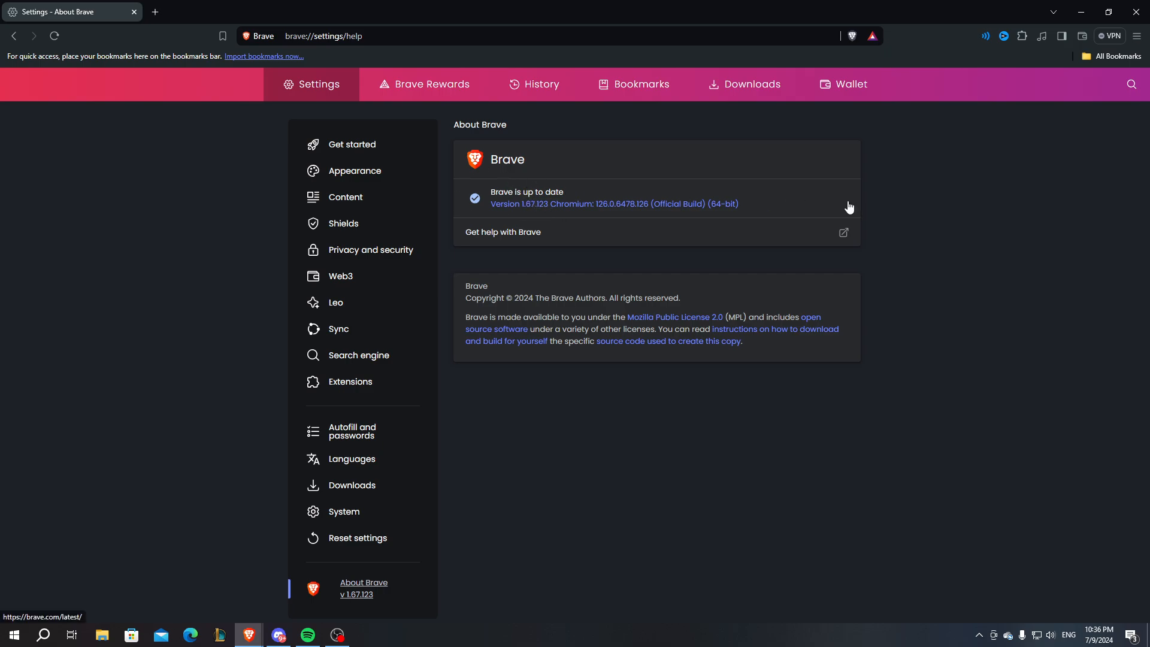
pyautogui.moveTo(661, 167)
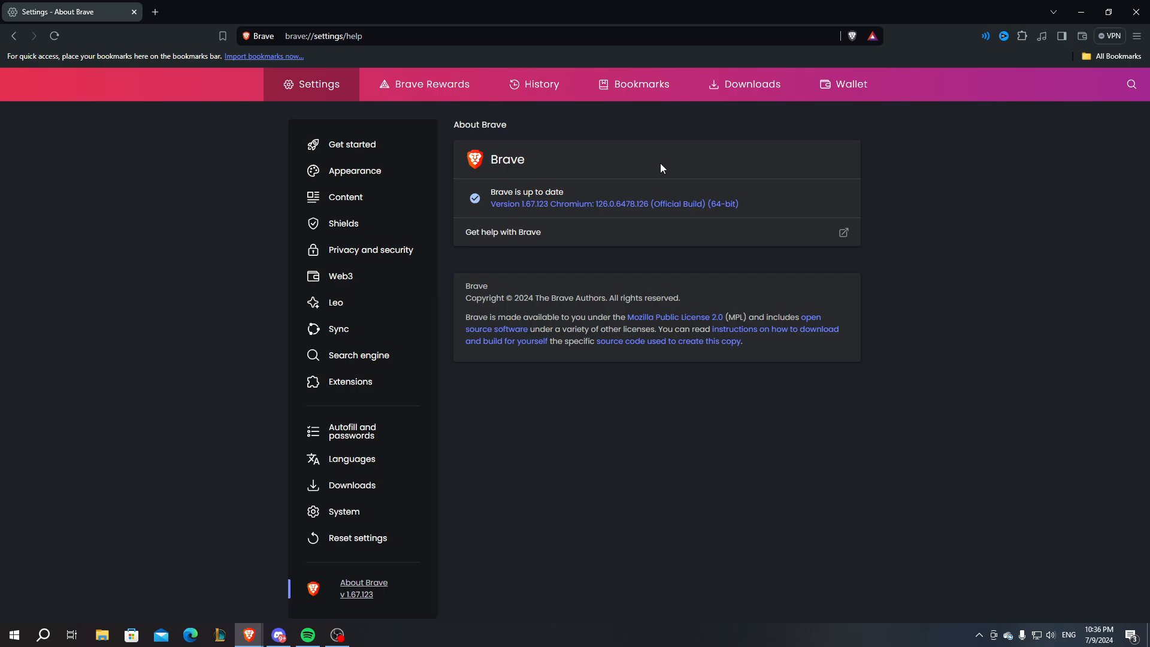
pyautogui.moveTo(646, 211)
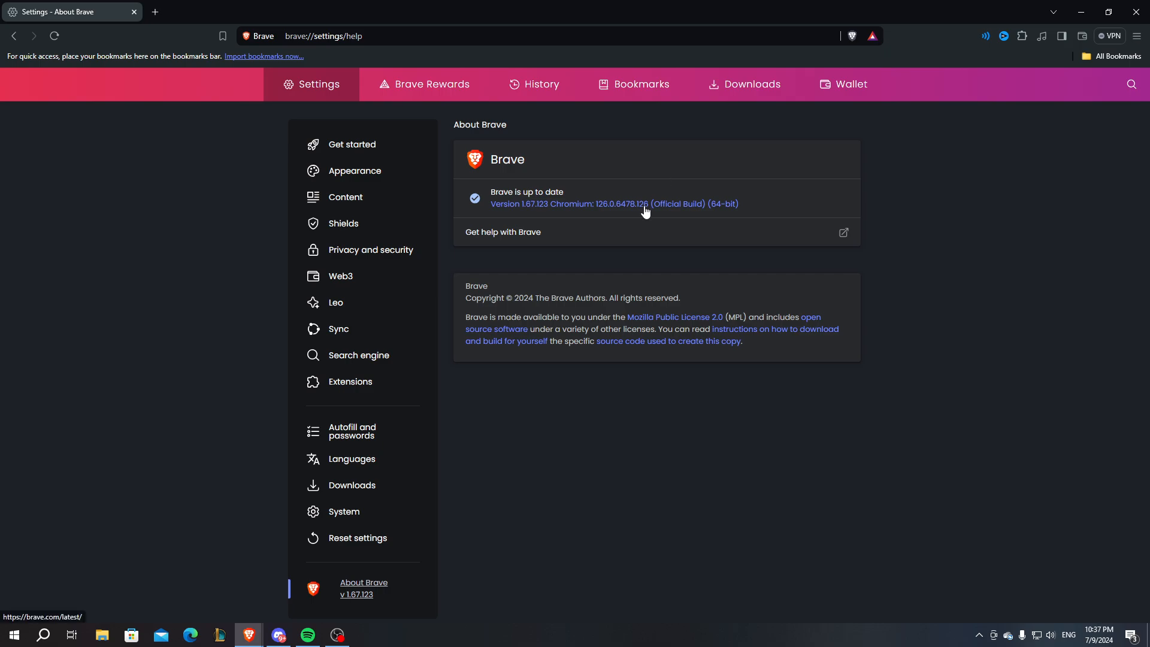
pyautogui.moveTo(641, 207)
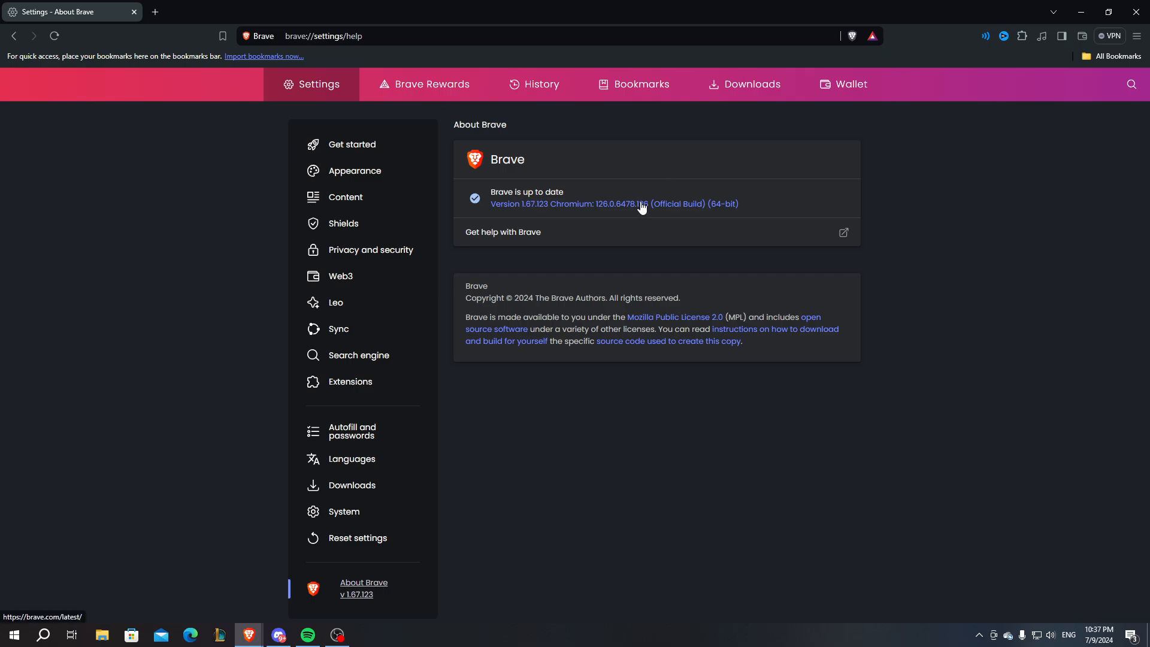
pyautogui.moveTo(516, 483)
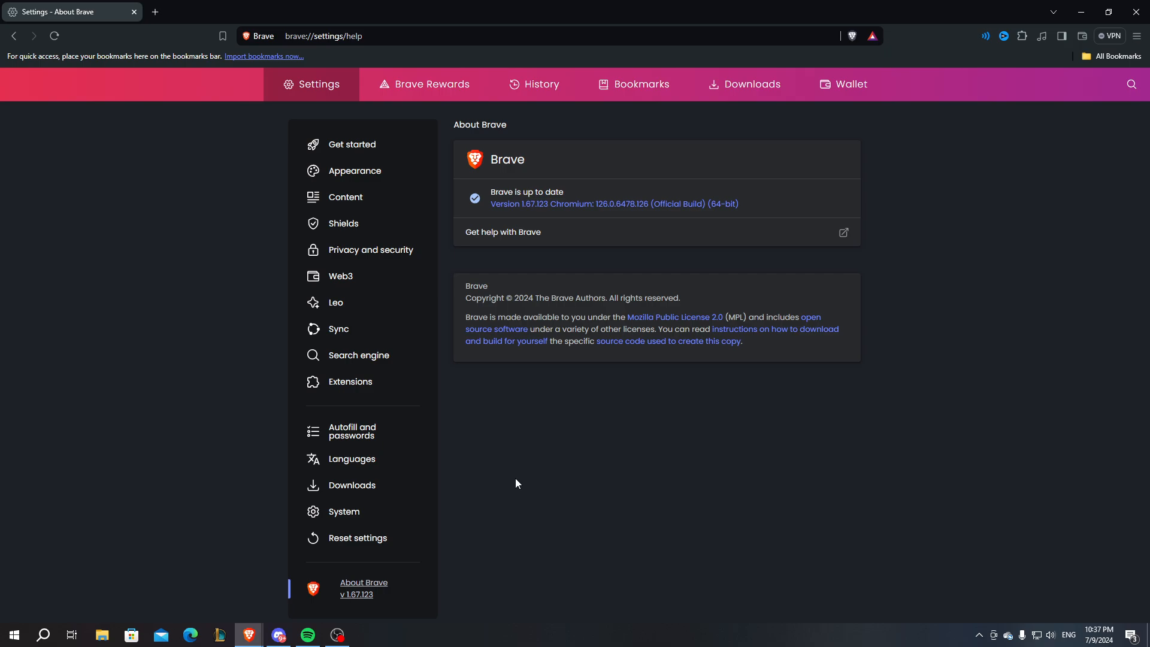
pyautogui.moveTo(782, 358)
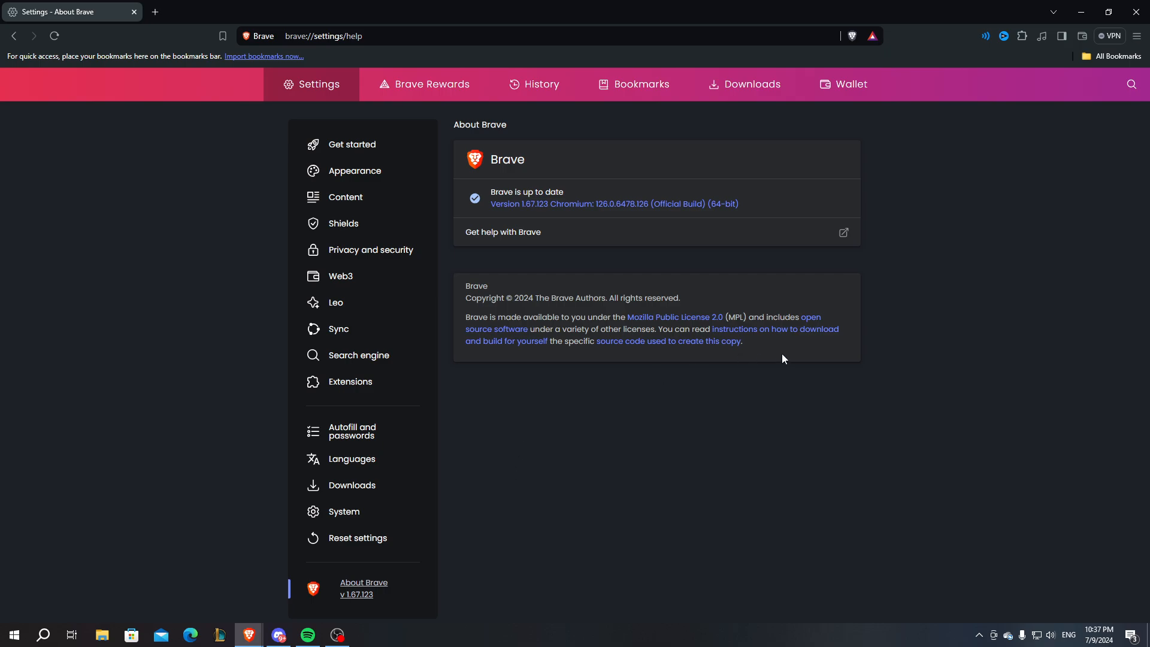
pyautogui.moveTo(927, 190)
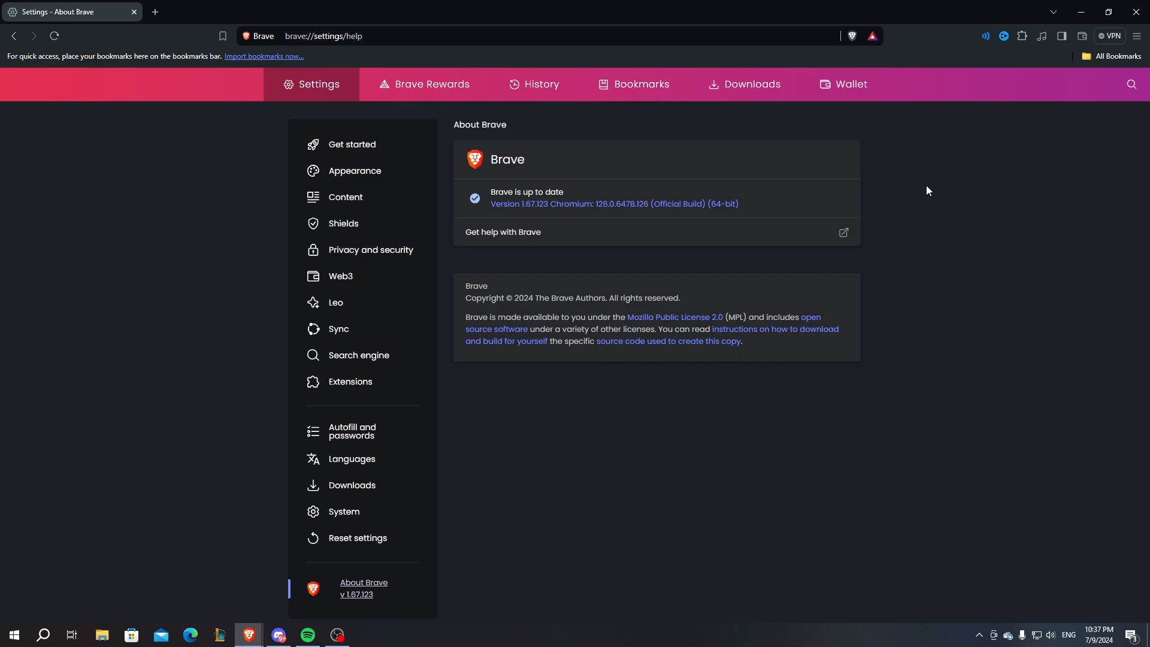
pyautogui.moveTo(636, 303)
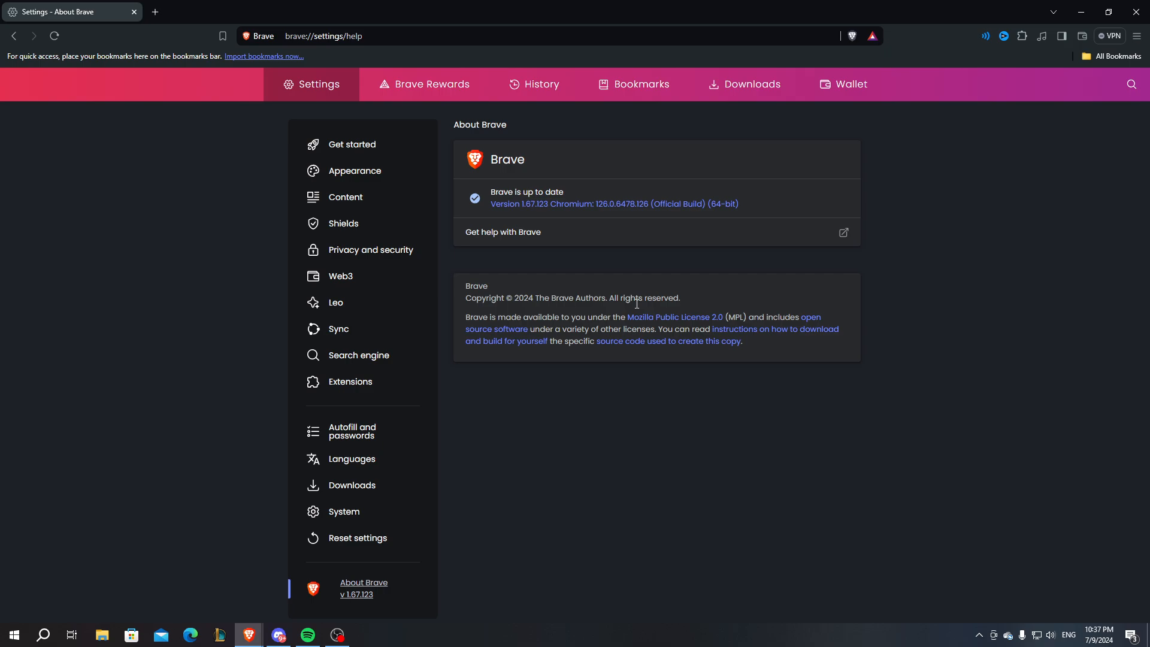
pyautogui.moveTo(10, 635)
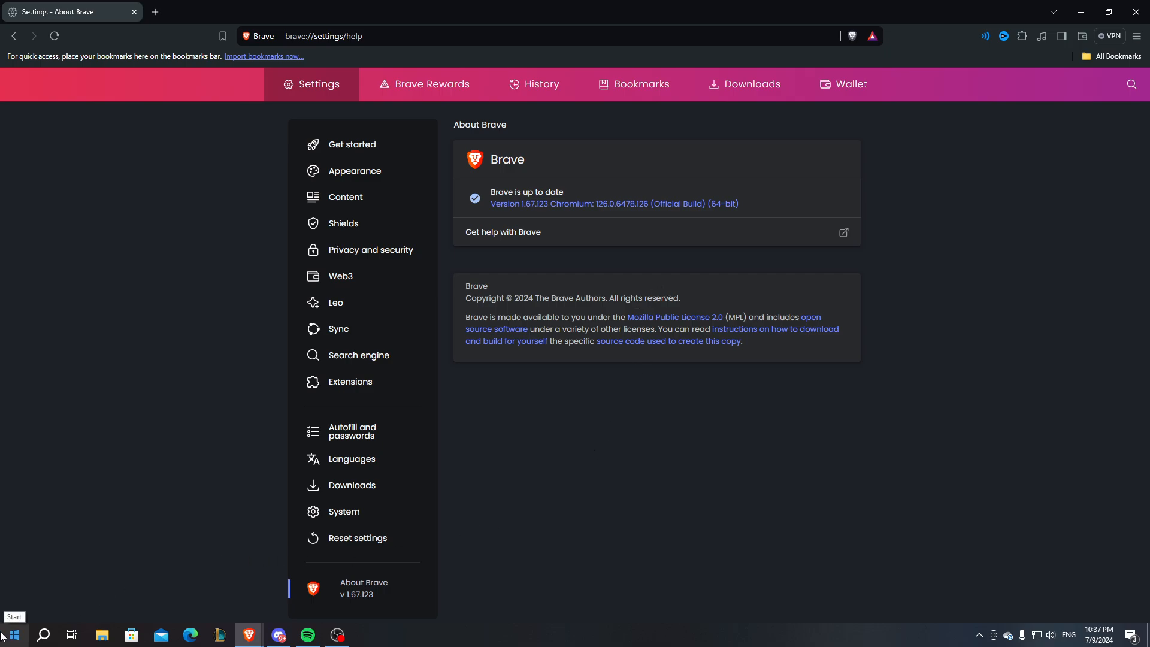
pyautogui.moveTo(68, 586)
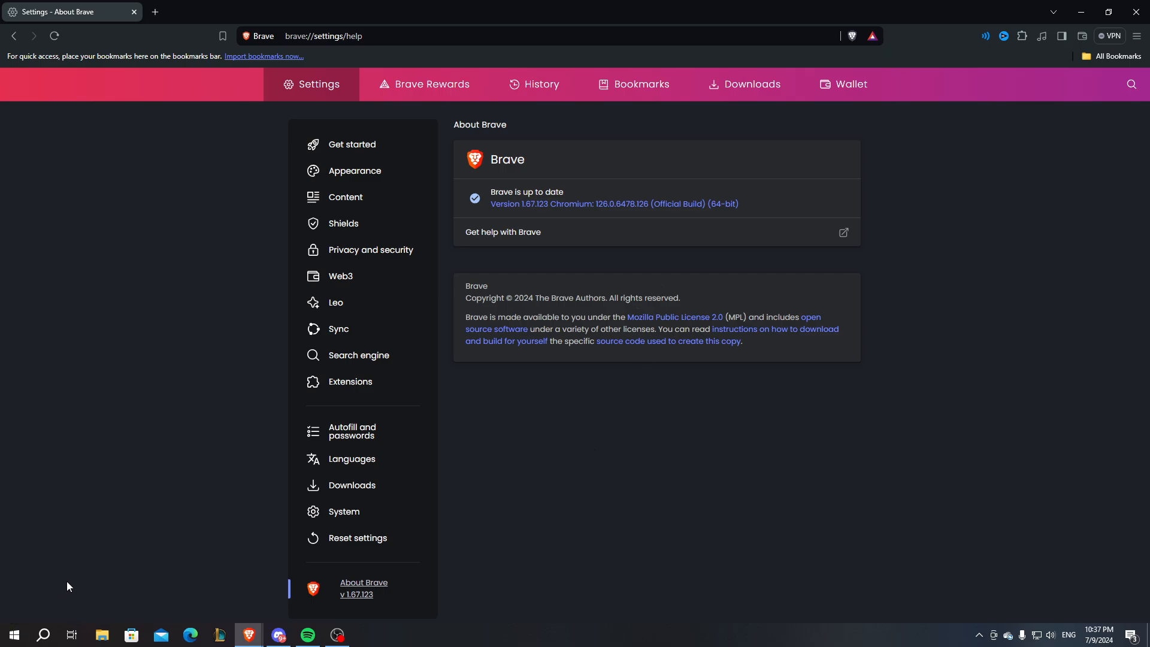
pyautogui.moveTo(469, 453)
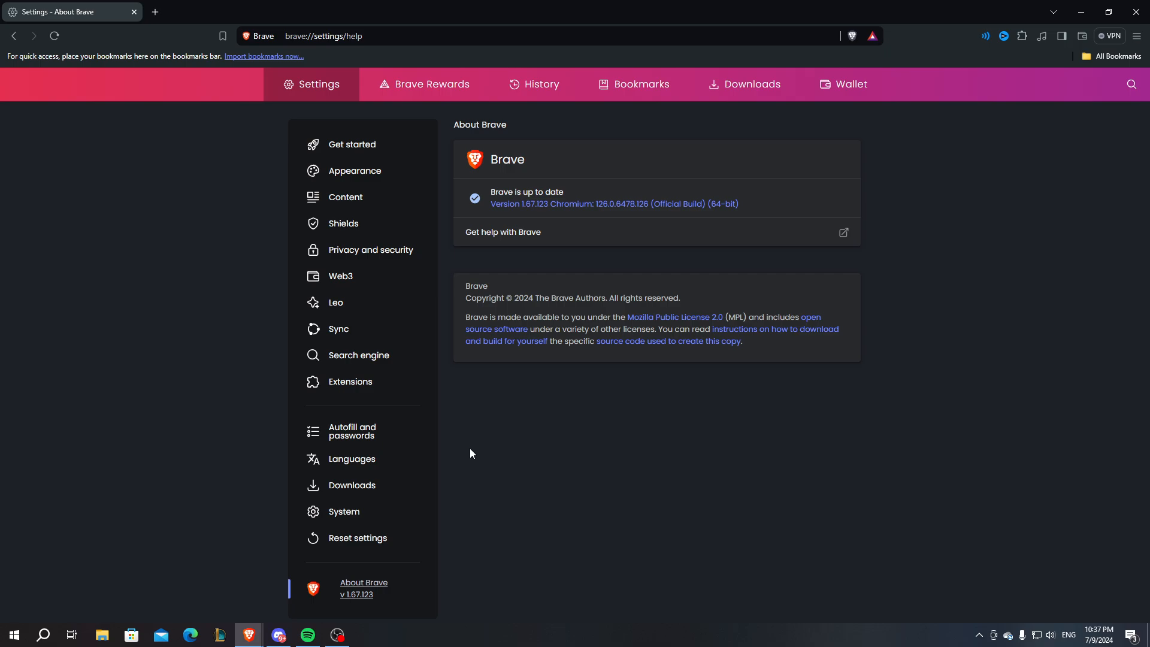
pyautogui.moveTo(505, 438)
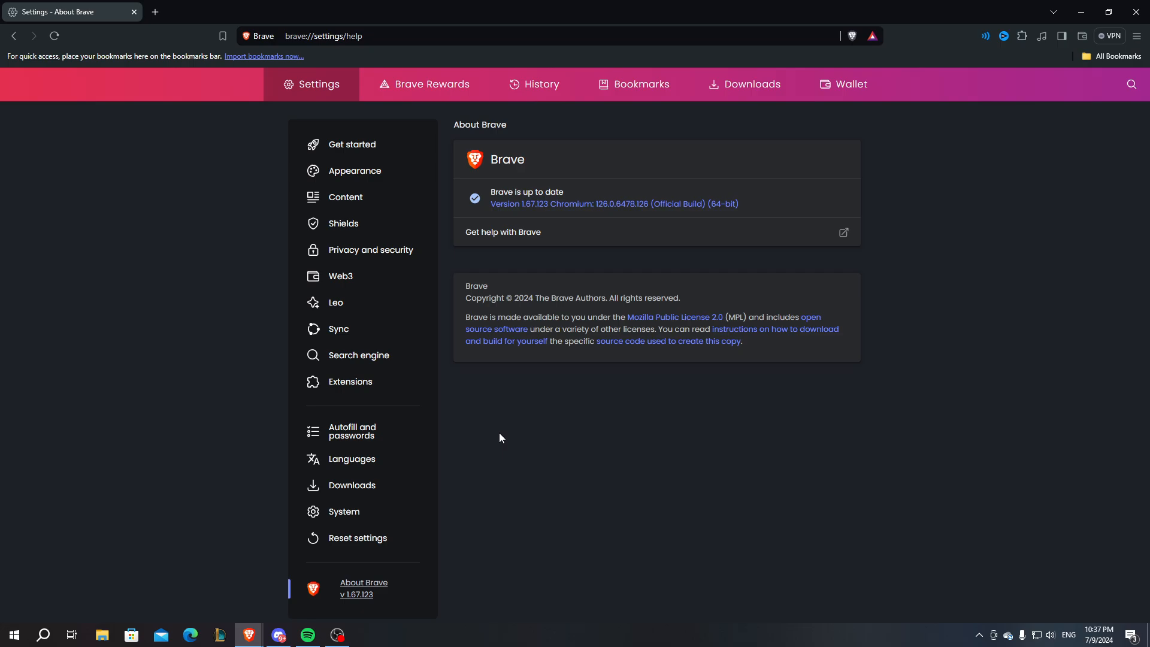
pyautogui.moveTo(600, 387)
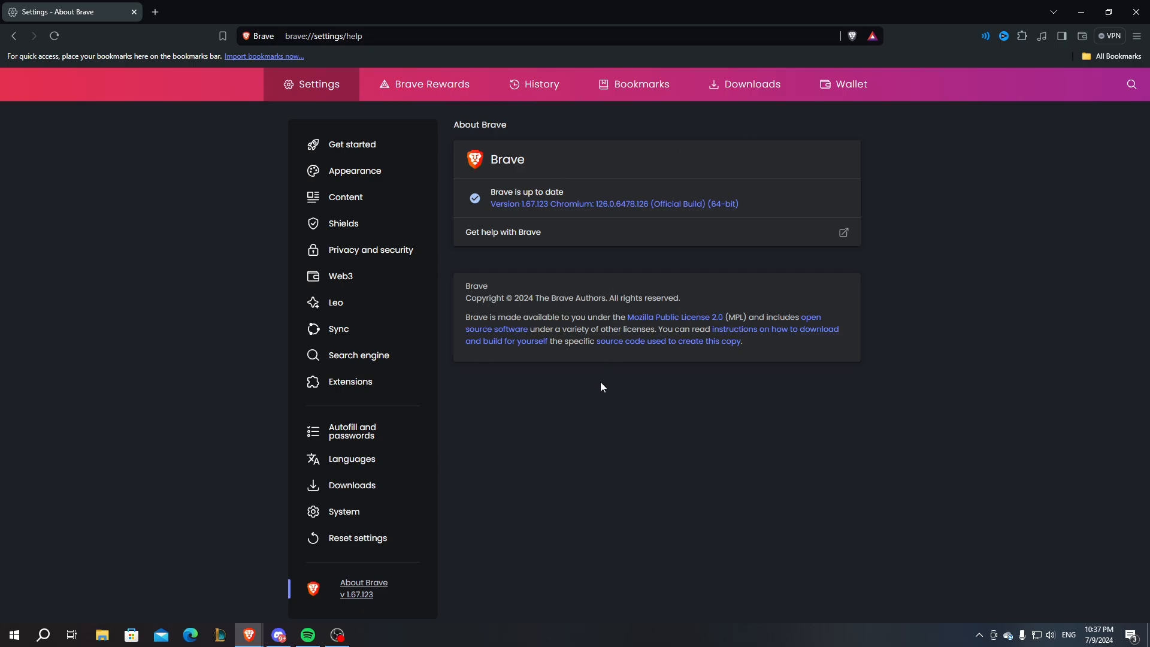
pyautogui.moveTo(1139, 10)
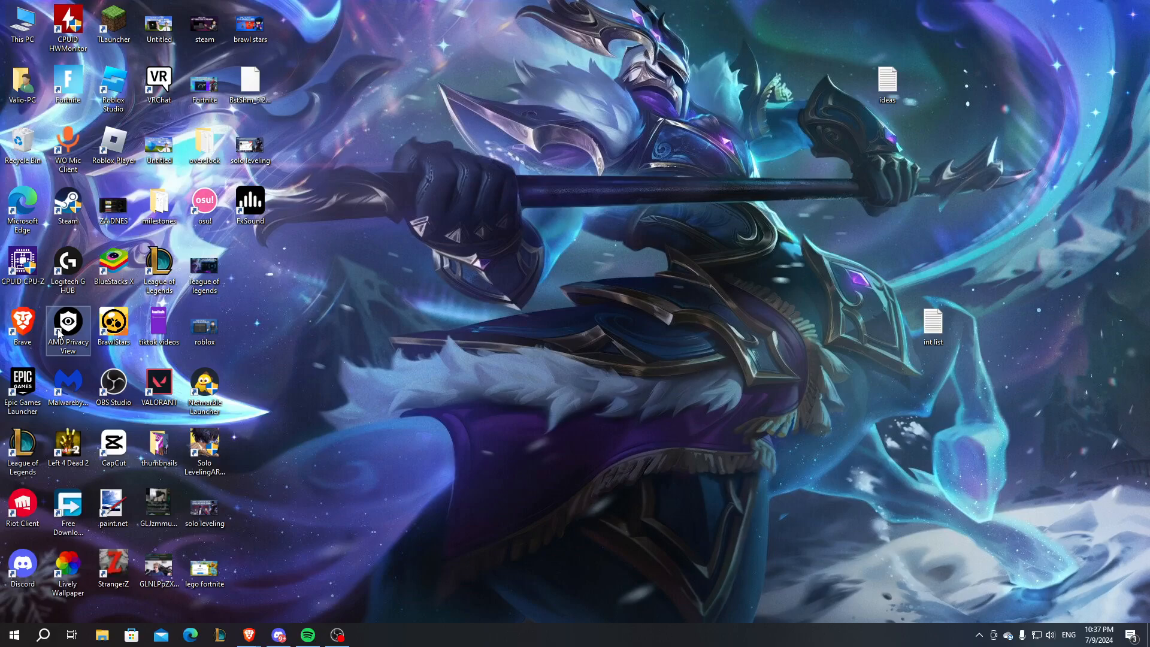
pyautogui.rightClick(23, 326)
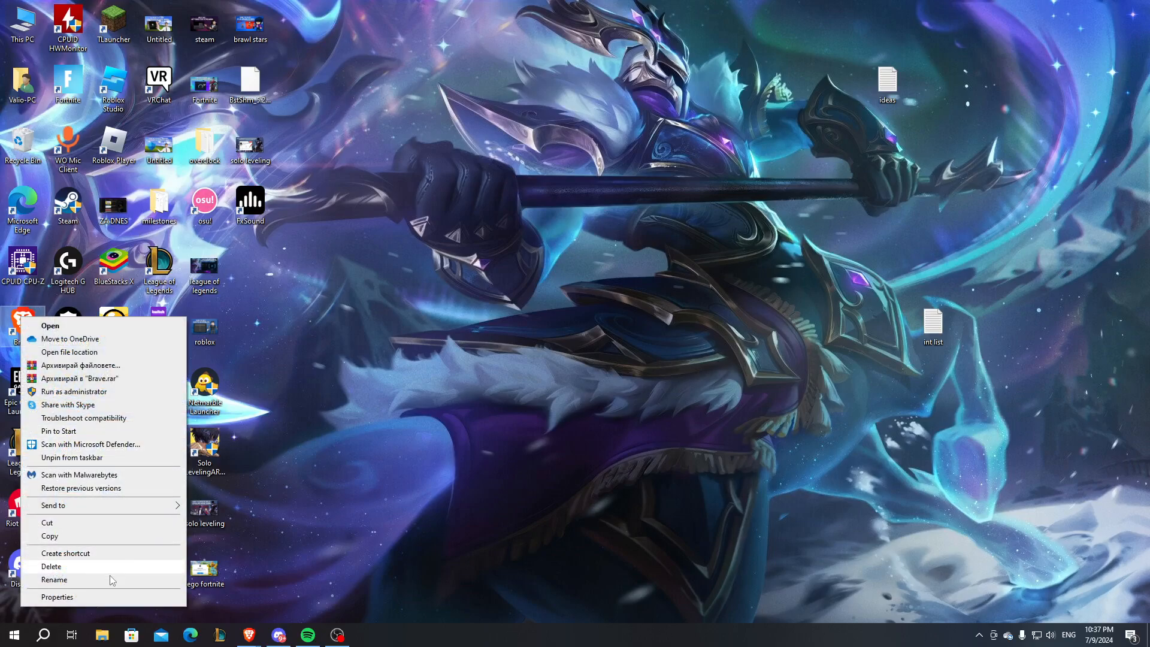
pyautogui.click(58, 597)
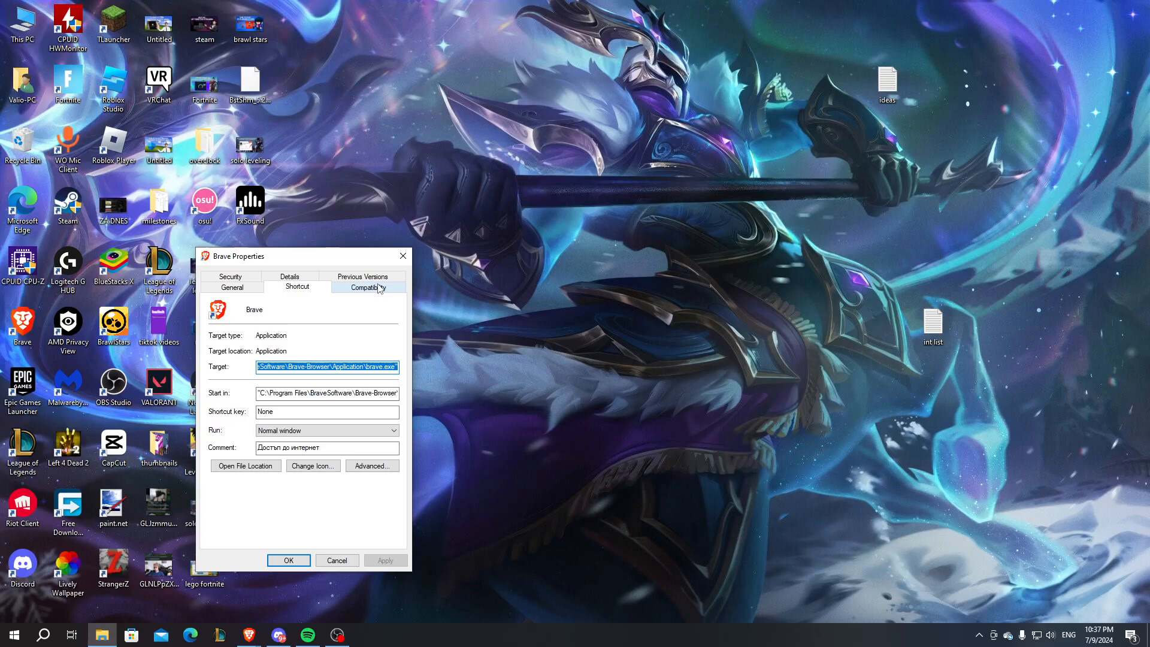
pyautogui.click(368, 286)
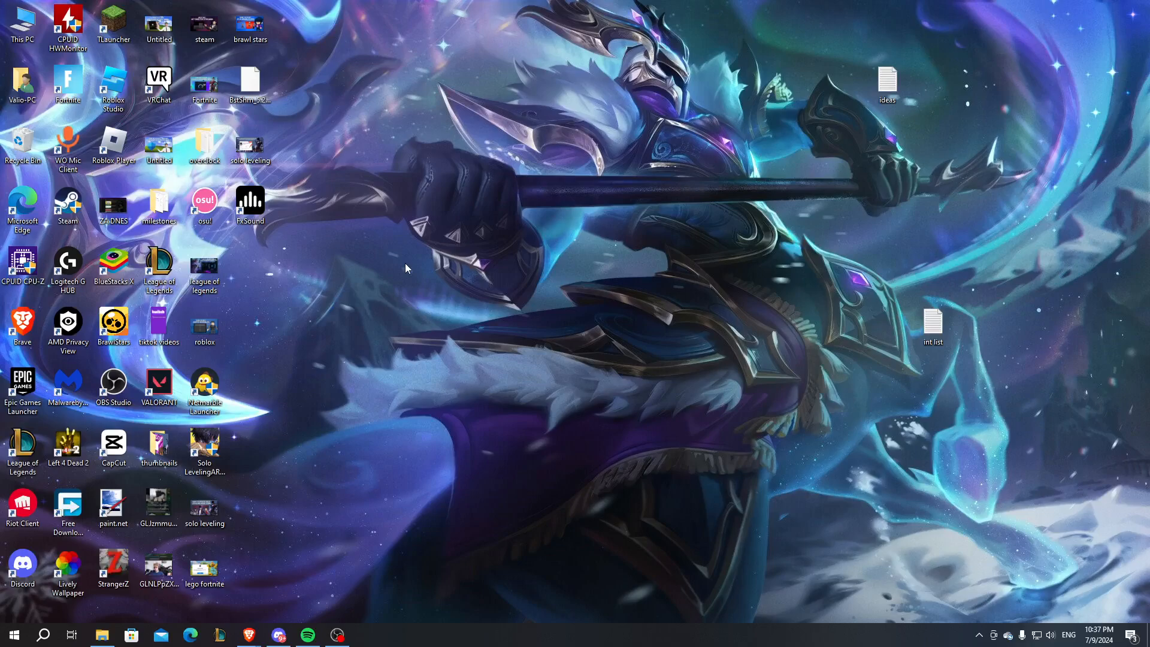
pyautogui.moveTo(753, 364)
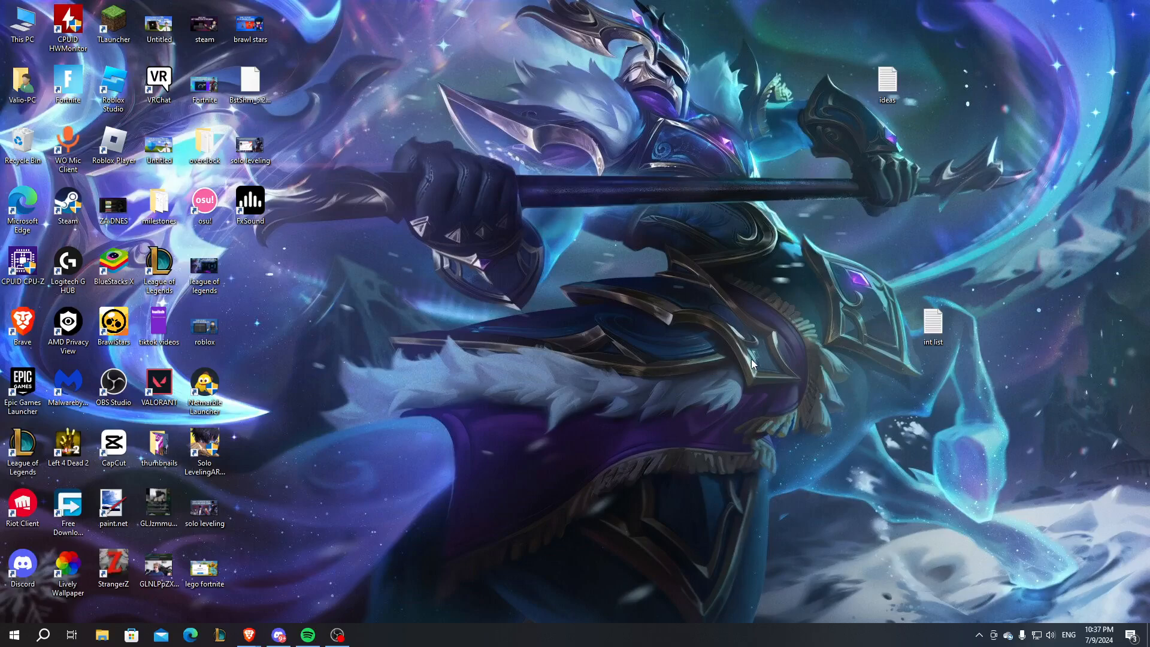
pyautogui.moveTo(731, 387)
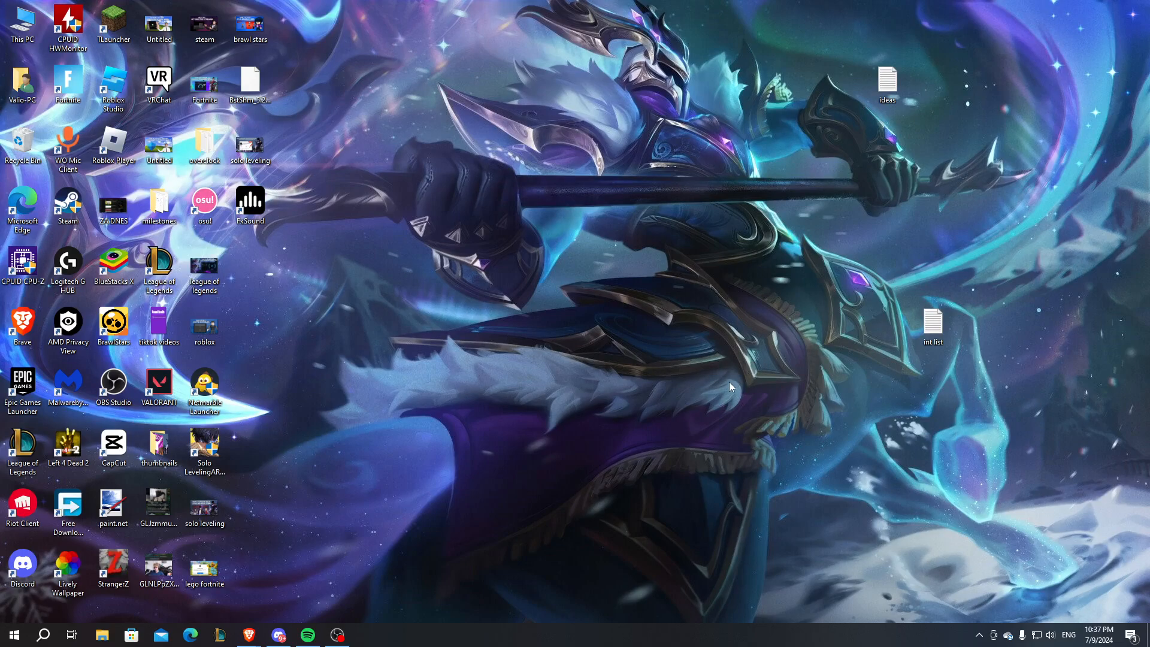
pyautogui.moveTo(714, 398)
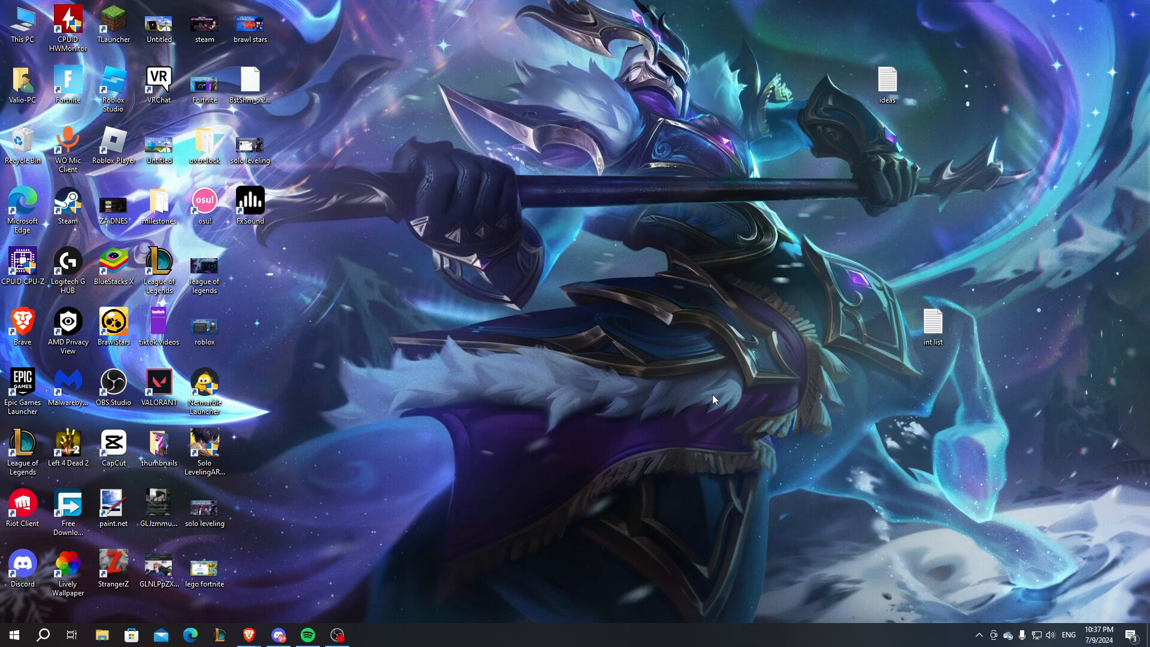
pyautogui.moveTo(648, 425)
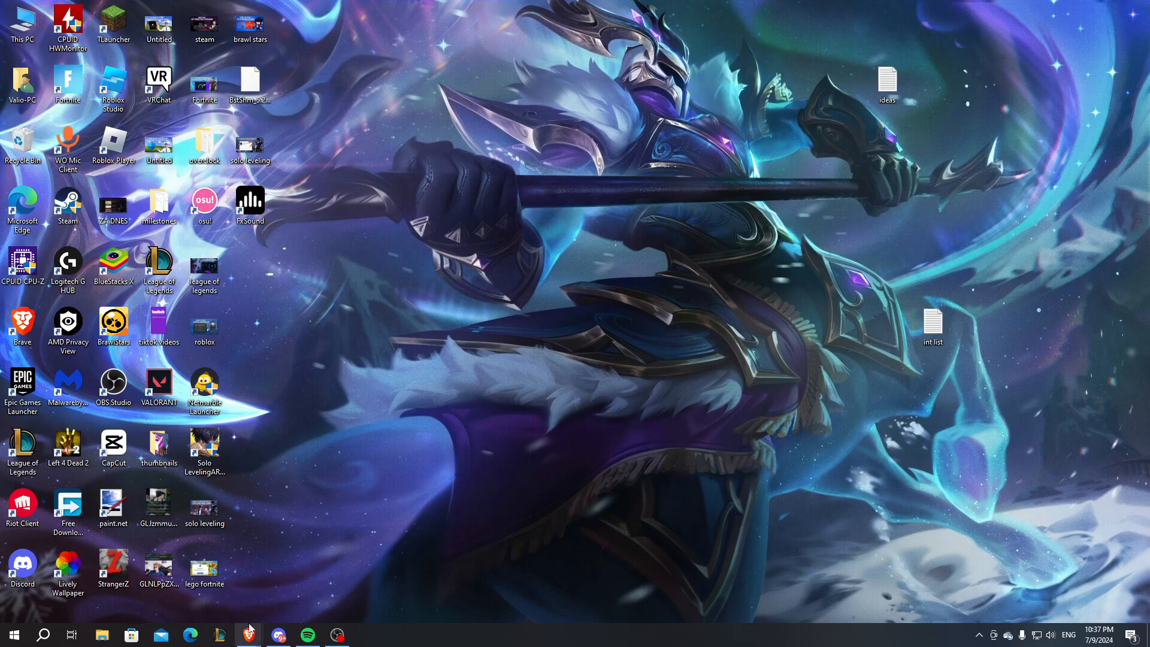
pyautogui.moveTo(545, 383)
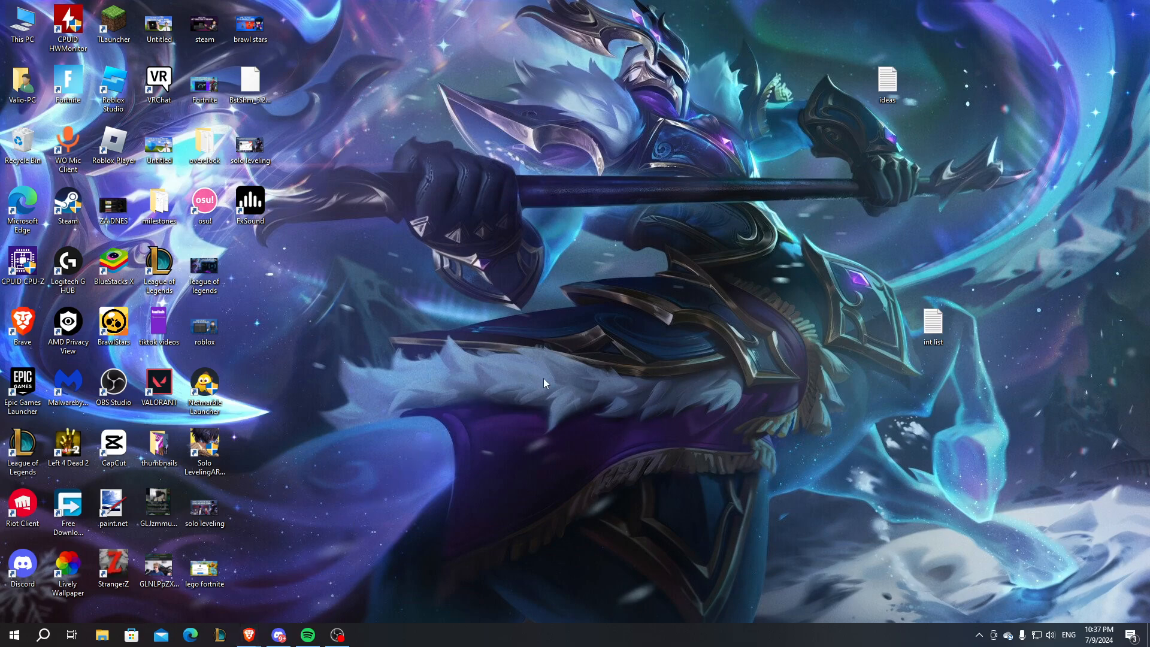